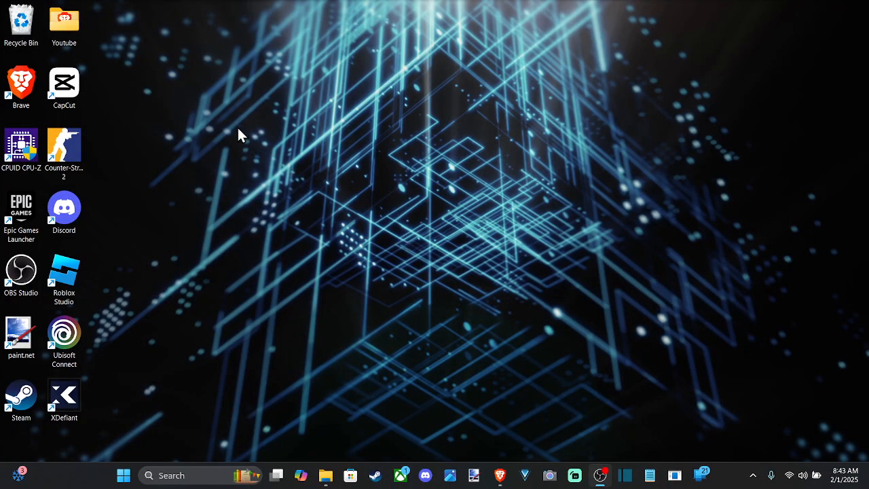
{"action": "mouse_move", "coordinate": [514, 356]}
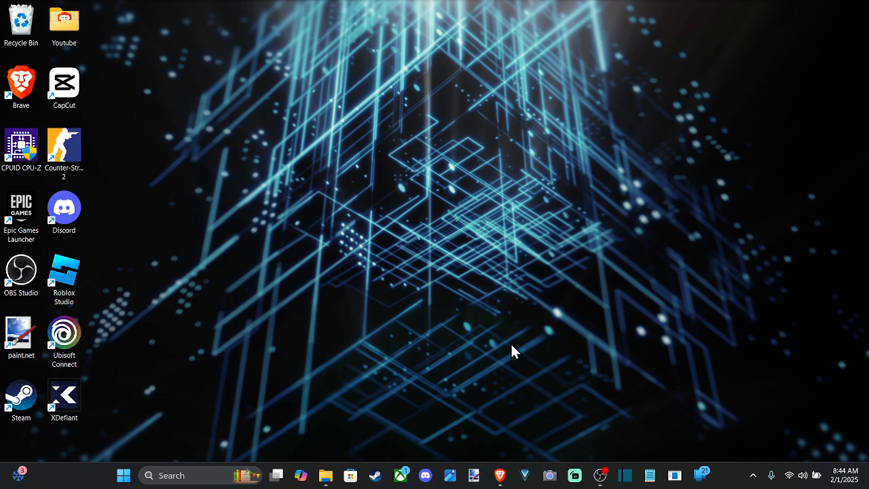
{"action": "mouse_move", "coordinate": [501, 347]}
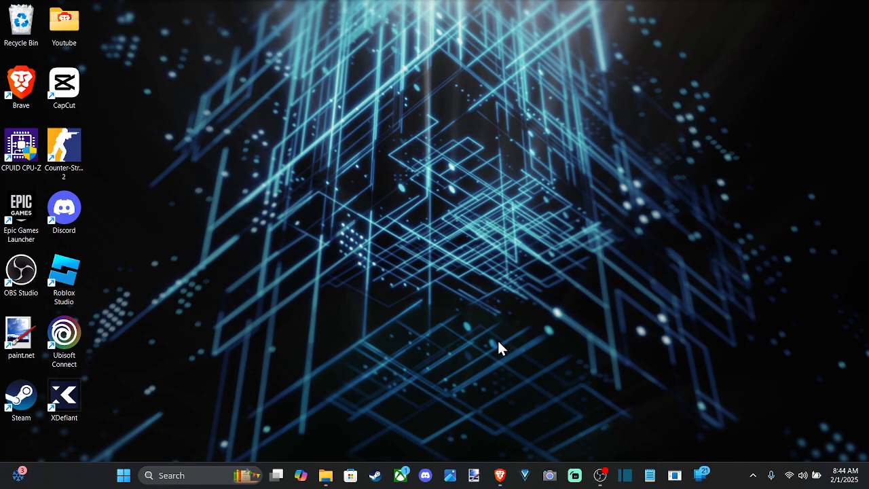
Step: Search Windows for 'rstrui' so the Run command shows as the best match
{"action": "left_click", "coordinate": [171, 475]}
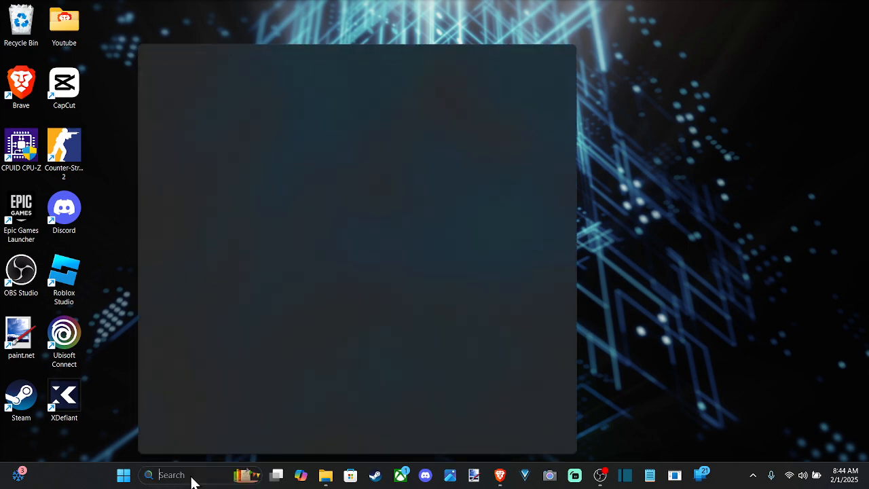
{"action": "type", "text": "rstudio"}
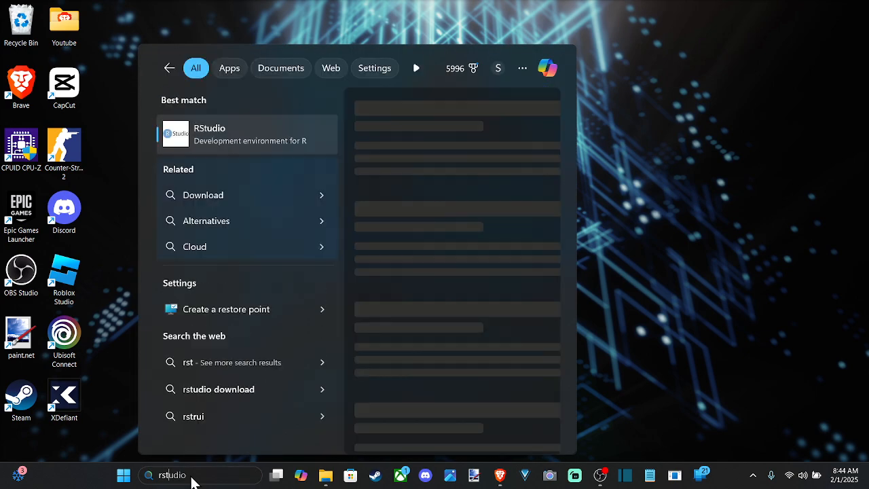
{"action": "type", "text": "rstrui"}
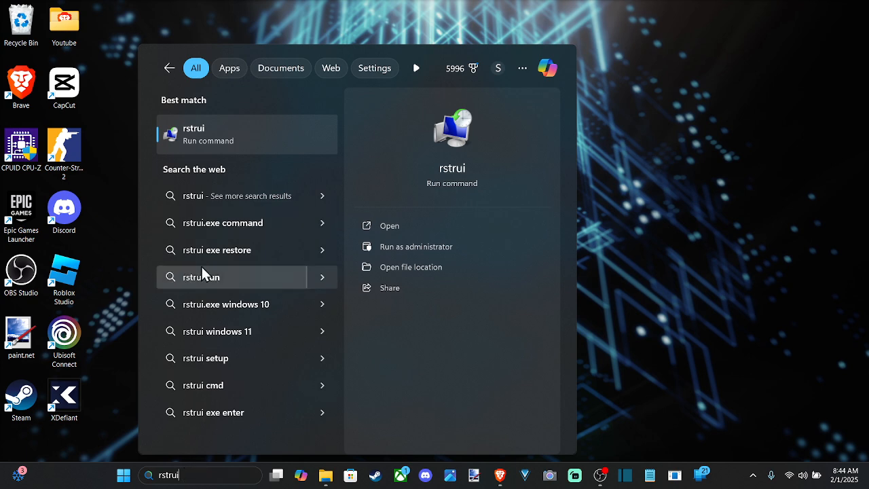
{"action": "mouse_move", "coordinate": [244, 128]}
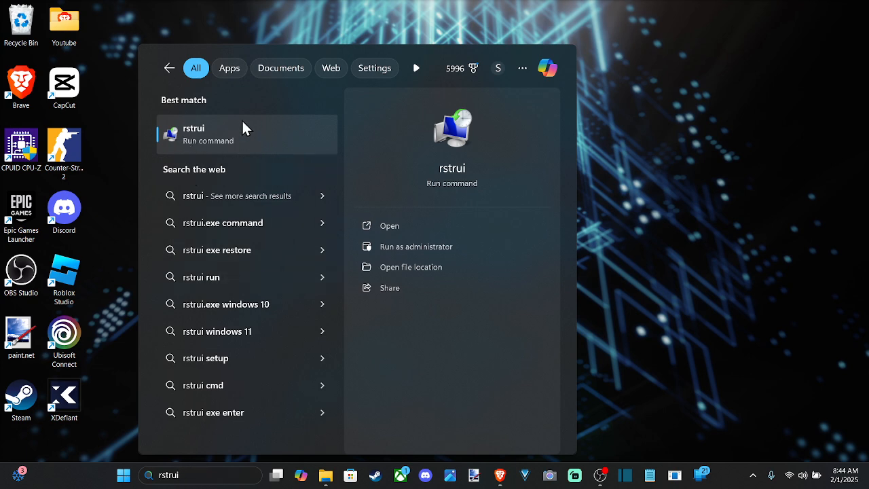
{"action": "mouse_move", "coordinate": [191, 147]}
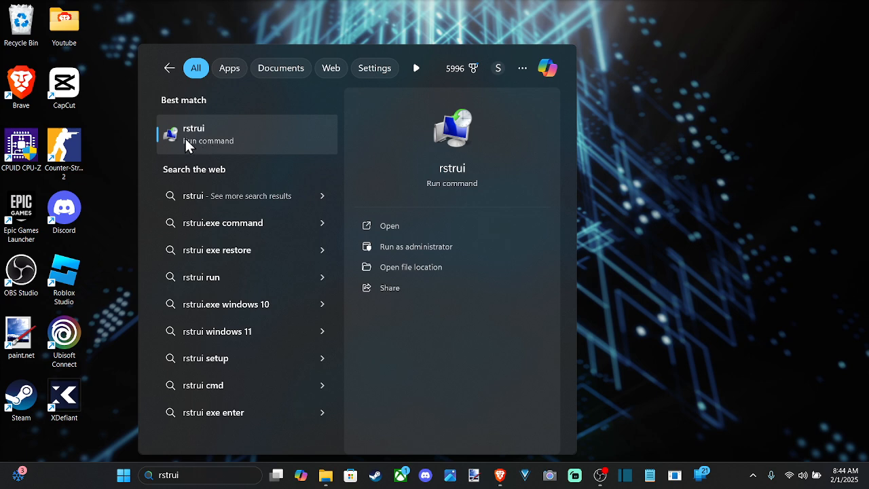
{"action": "mouse_move", "coordinate": [216, 139]}
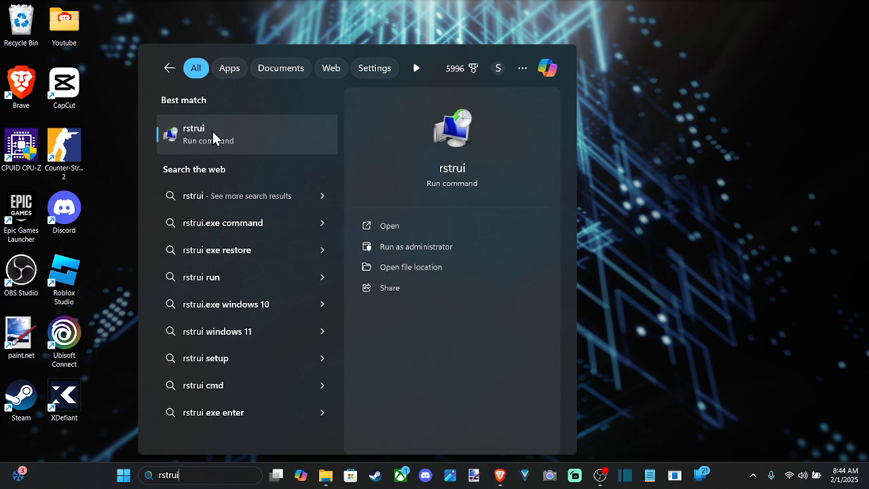
Step: Launch the System Restore wizard from the rstrui best match
{"action": "left_click", "coordinate": [388, 225]}
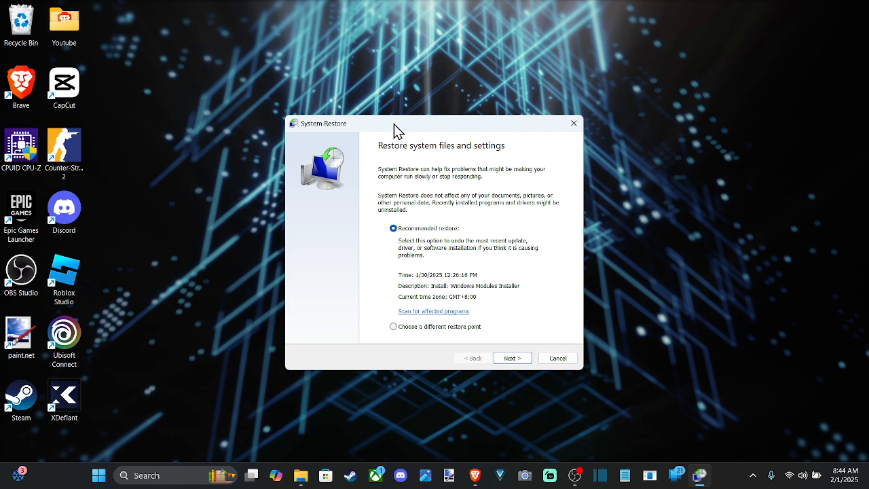
{"action": "mouse_move", "coordinate": [396, 158]}
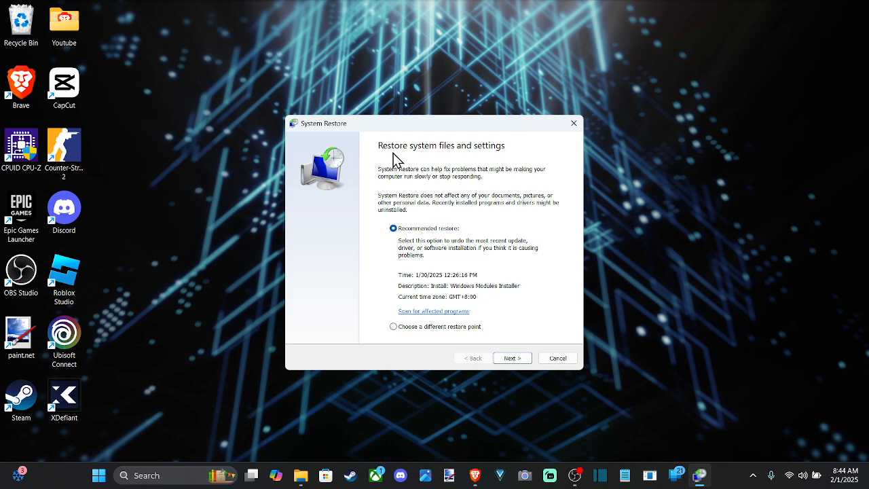
{"action": "mouse_move", "coordinate": [401, 187]}
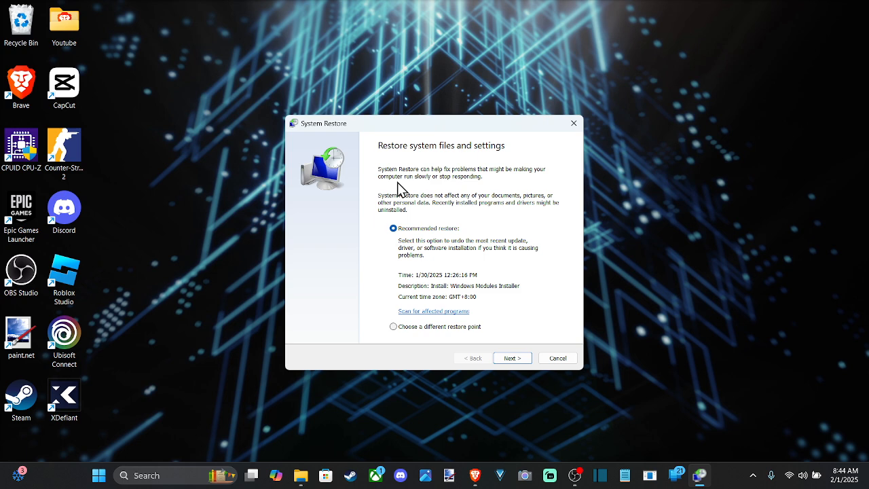
{"action": "mouse_move", "coordinate": [540, 269]}
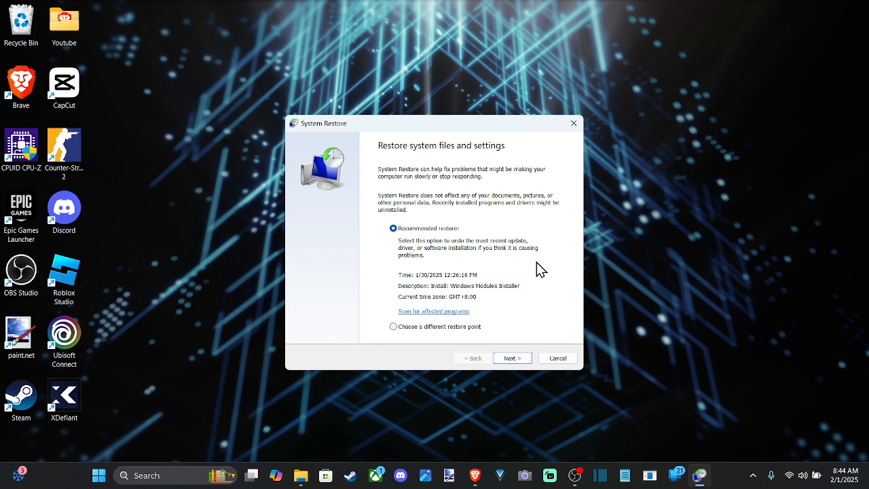
{"action": "mouse_move", "coordinate": [405, 228]}
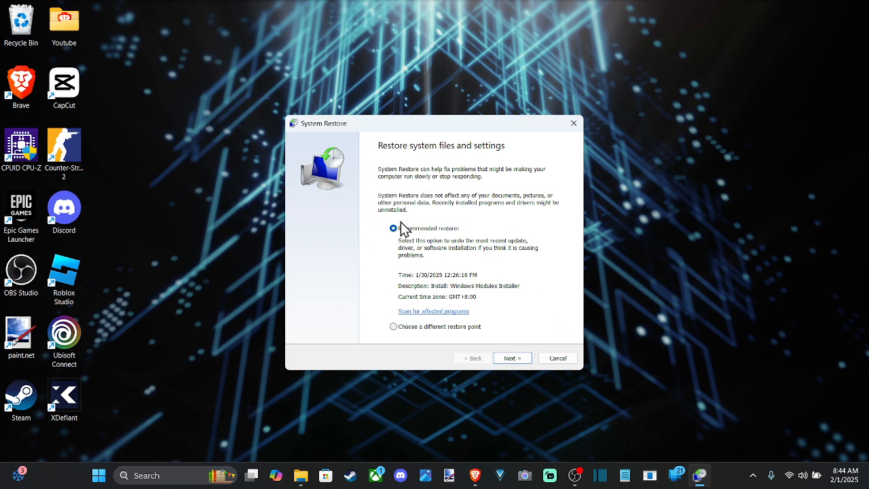
{"action": "mouse_move", "coordinate": [388, 269]}
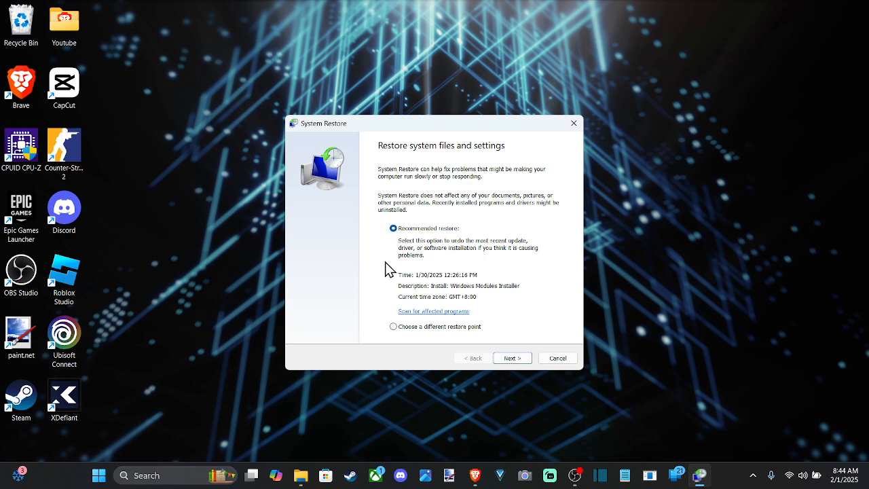
Step: Choose a different restore point and go on to the list of available restore points
{"action": "left_click", "coordinate": [394, 326]}
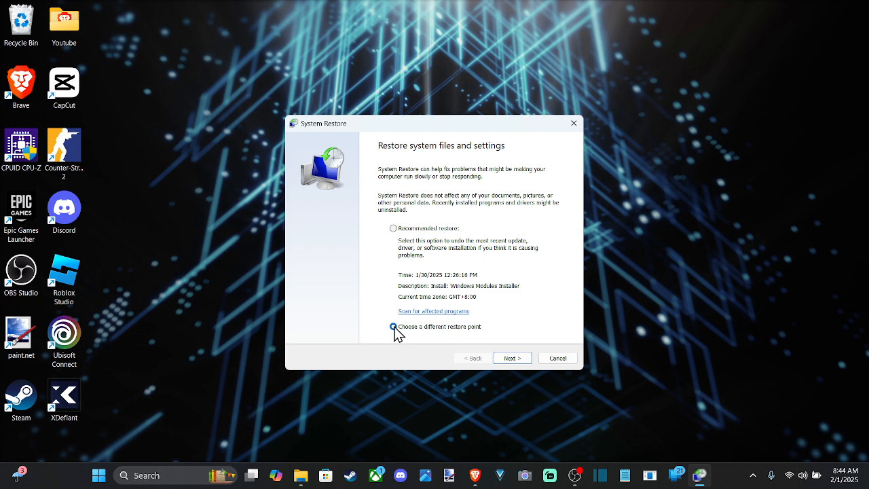
{"action": "left_click", "coordinate": [512, 359]}
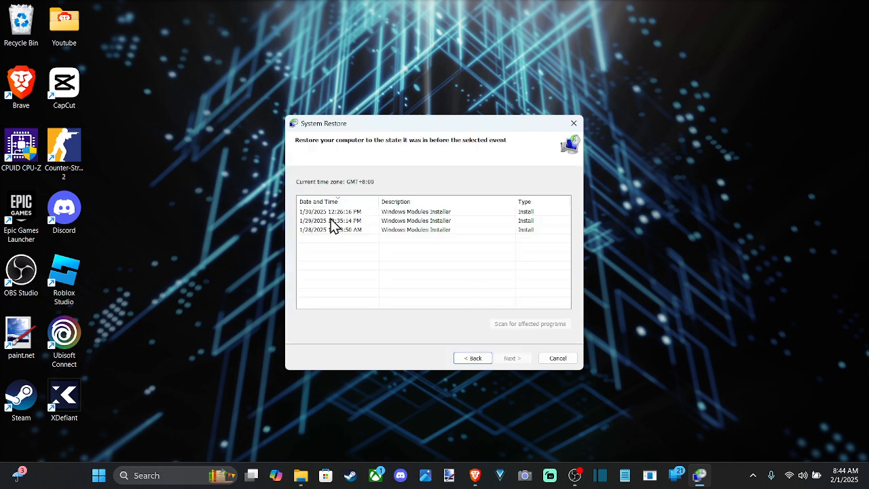
{"action": "mouse_move", "coordinate": [344, 217]}
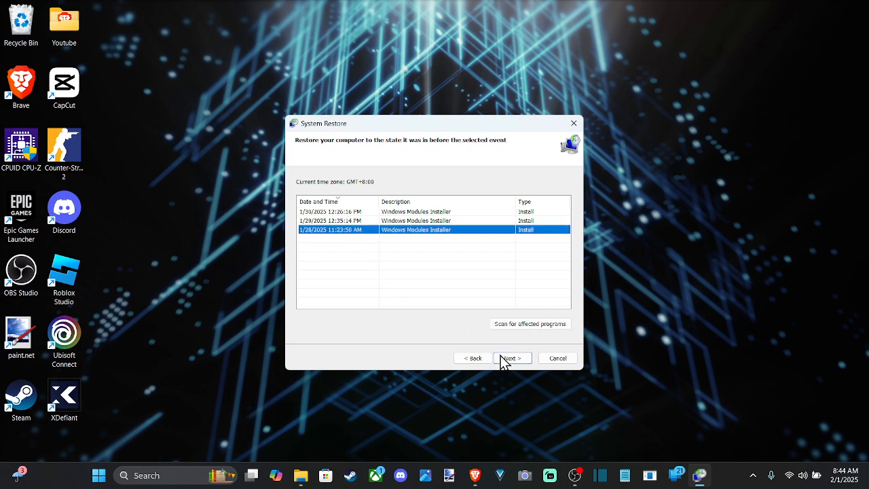
Step: Confirm the chosen restore point and scan for affected programs and drivers
{"action": "left_click", "coordinate": [510, 358]}
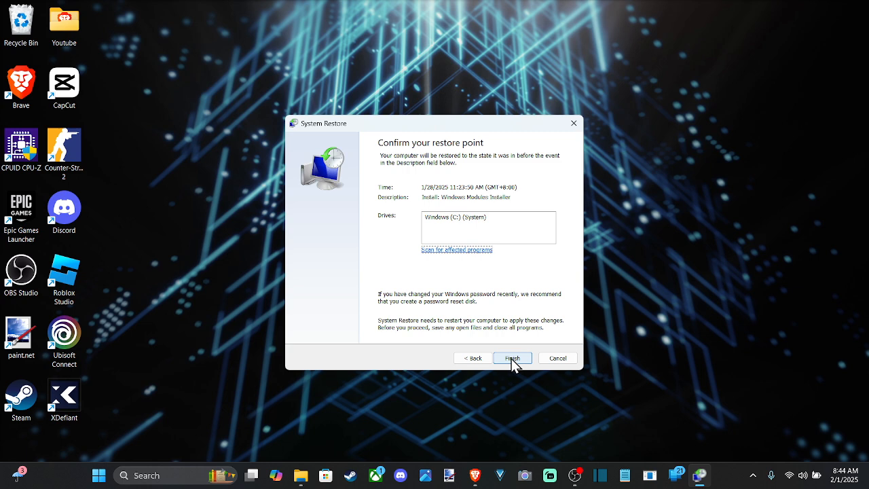
{"action": "mouse_move", "coordinate": [424, 114]}
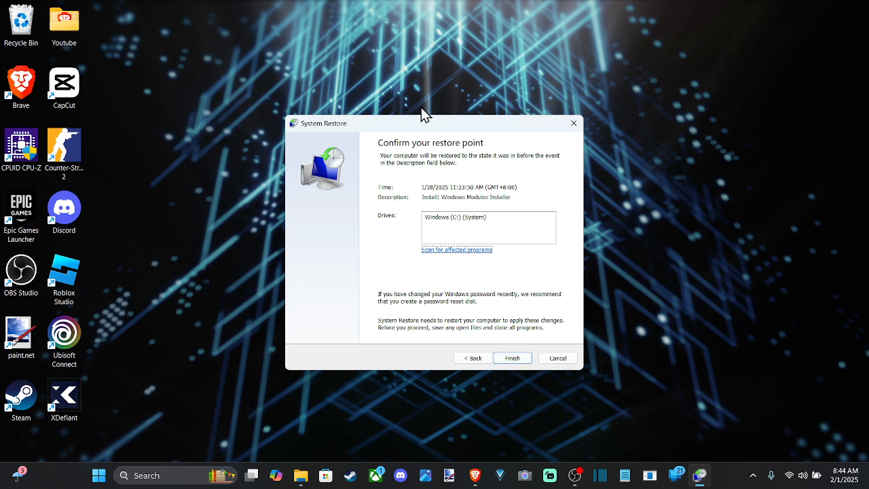
{"action": "mouse_move", "coordinate": [418, 115]}
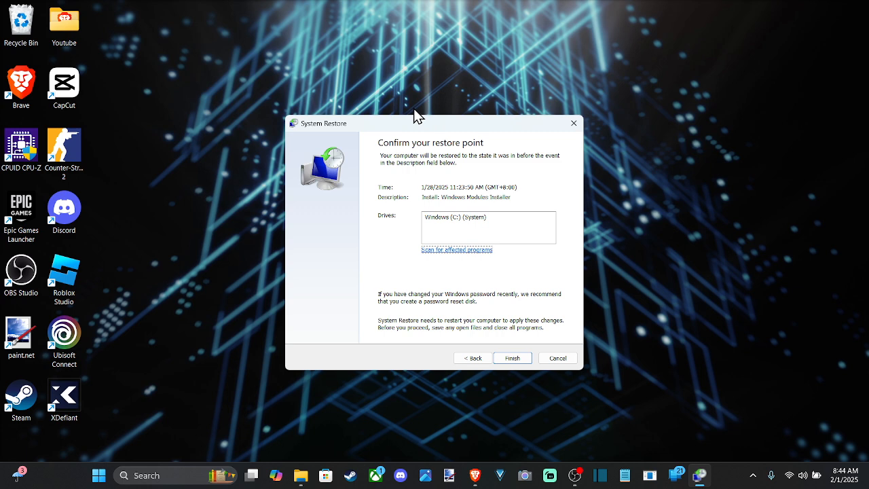
{"action": "mouse_move", "coordinate": [440, 238]}
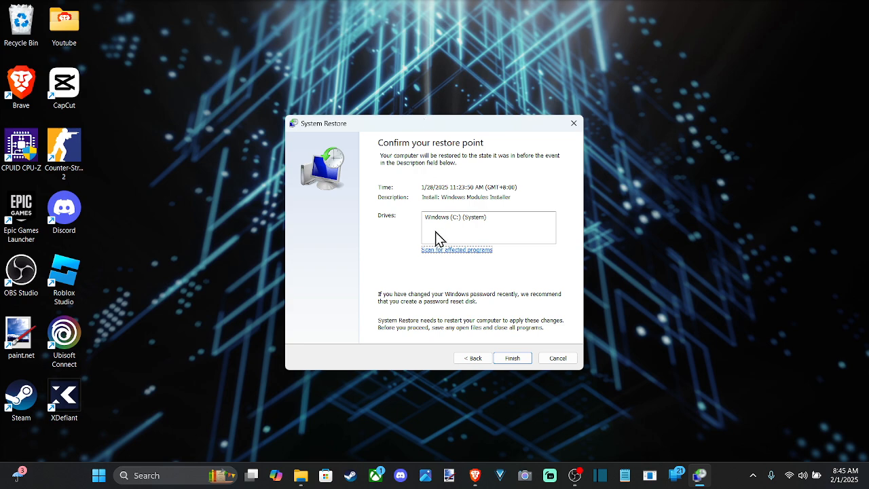
{"action": "left_click", "coordinate": [456, 250]}
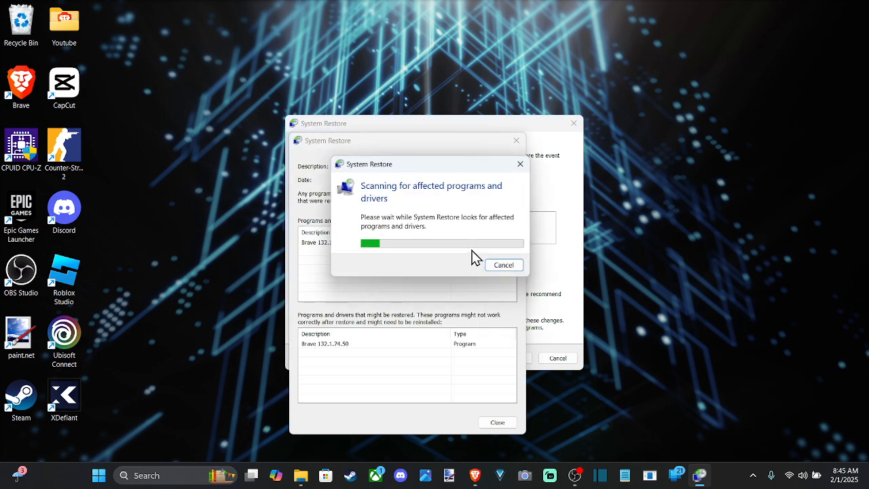